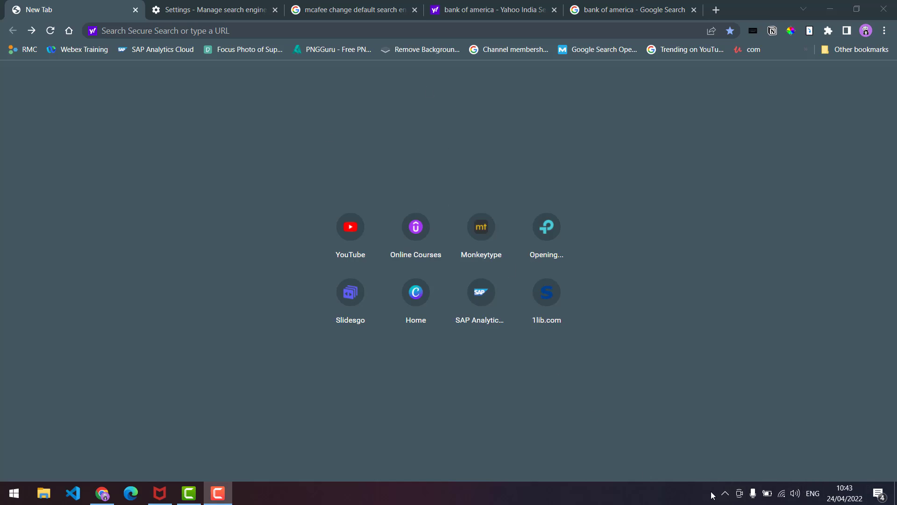
# Check the McAfee tray icon and scroll through the Yahoo Secure Search results for 'typing club'.
pyautogui.click(724, 492)
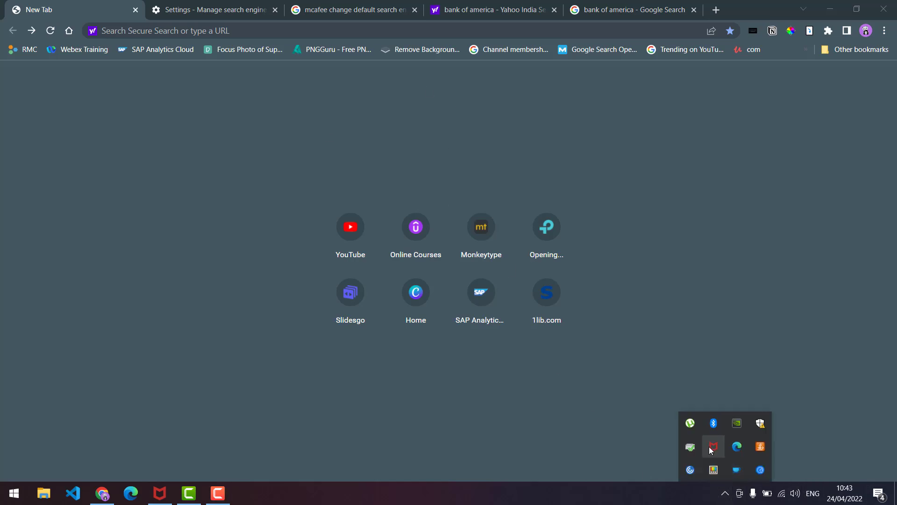
pyautogui.moveTo(713, 447)
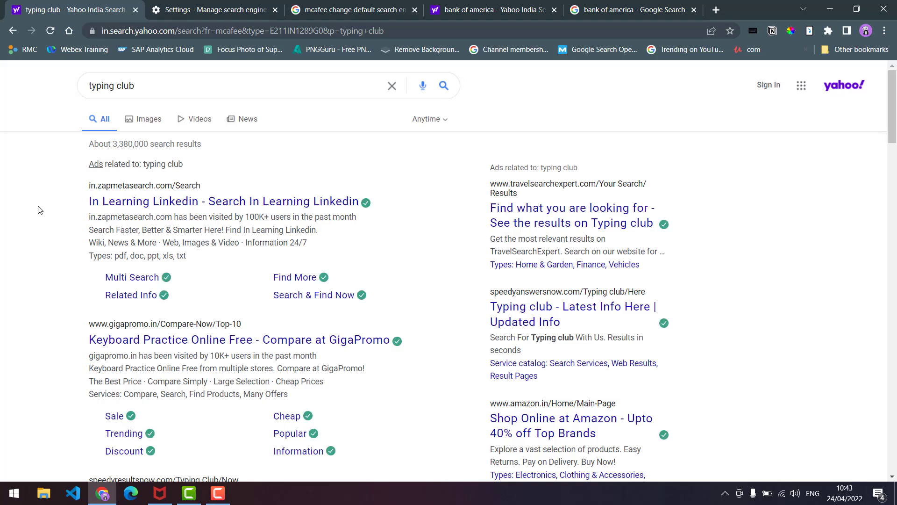
pyautogui.scroll(-3)
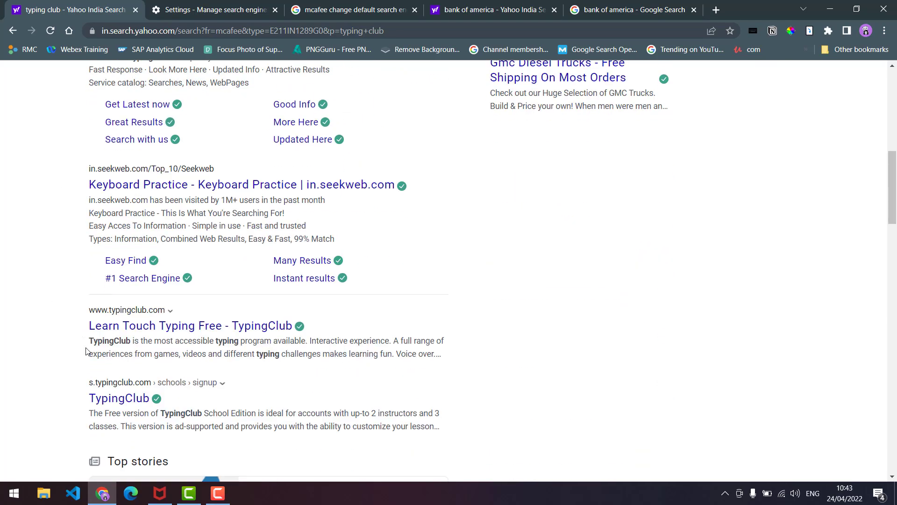
pyautogui.scroll(-3)
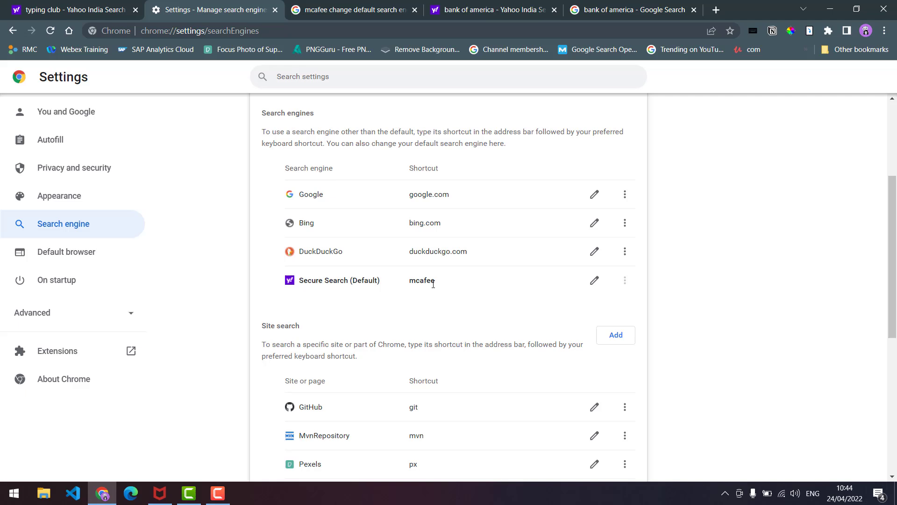
pyautogui.moveTo(625, 279)
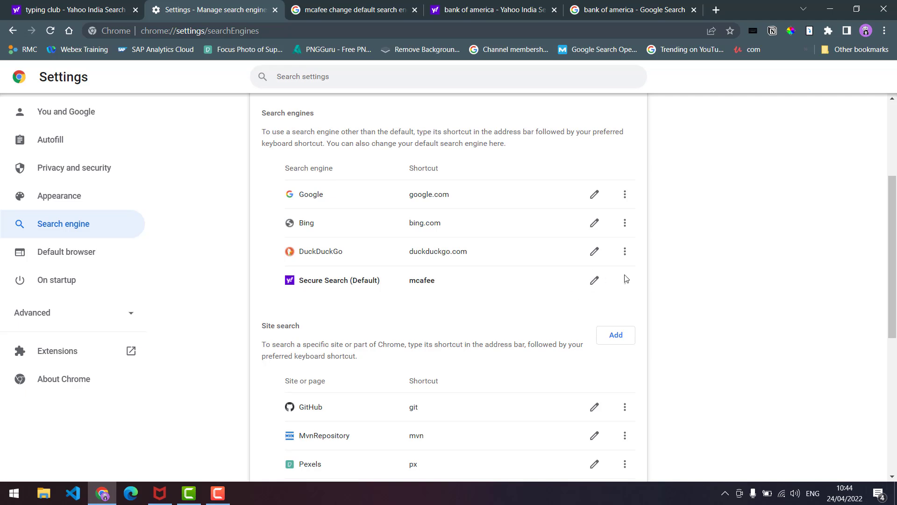
pyautogui.moveTo(626, 273)
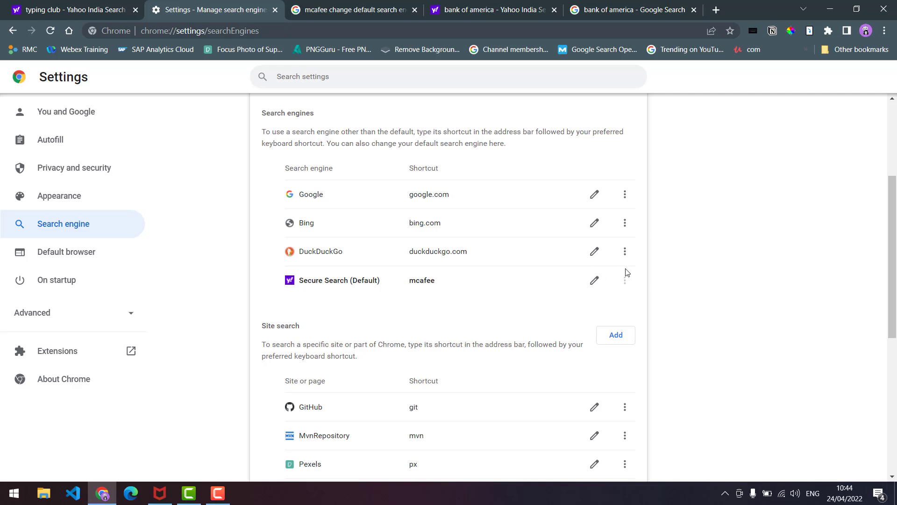
# Reach Manage search engines in Settings, showing Secure Search as the default engine.
pyautogui.click(594, 280)
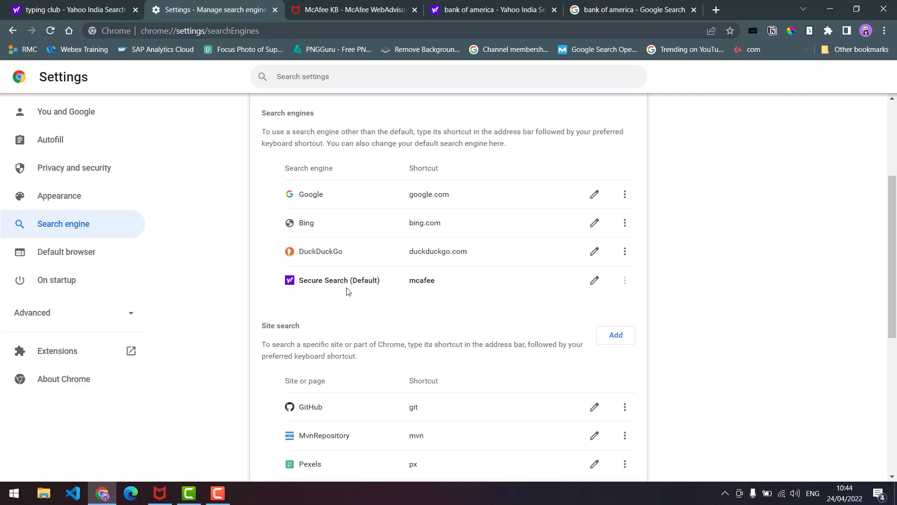
pyautogui.moveTo(478, 304)
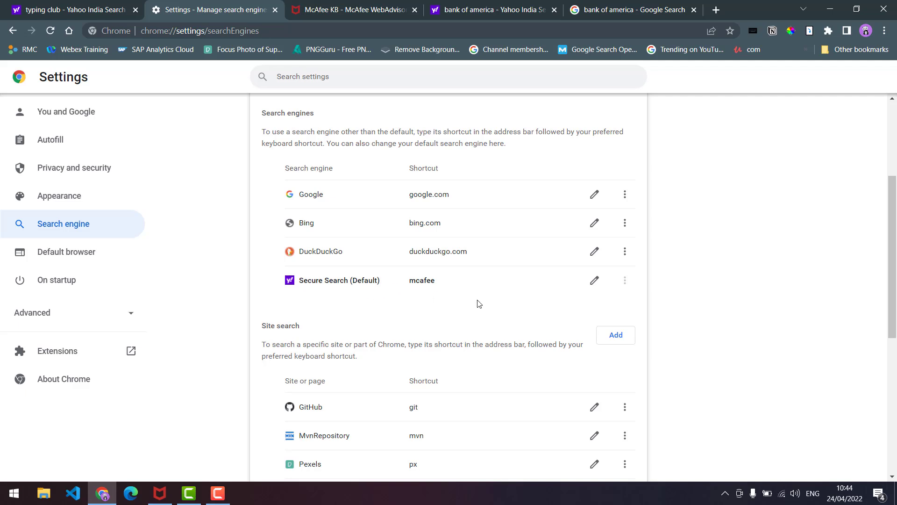
pyautogui.moveTo(639, 213)
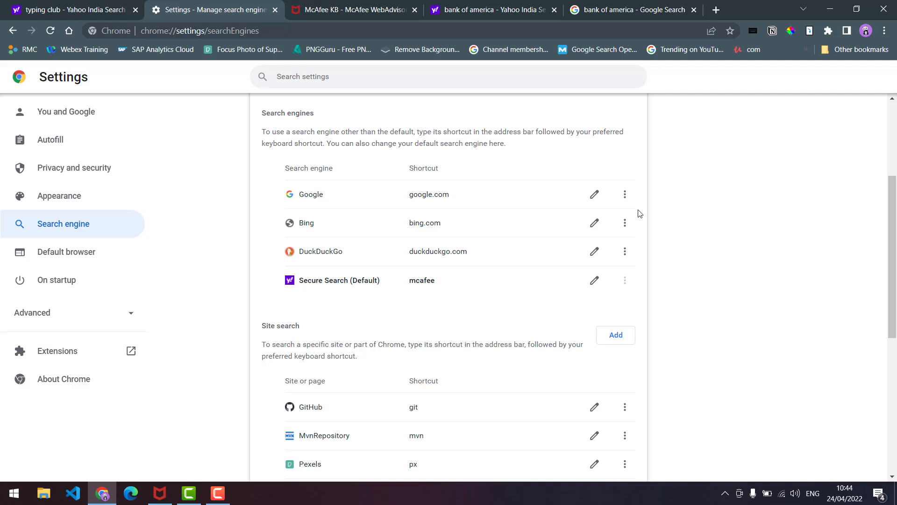
# Make Google the default search engine, leaving Secure Search listed as non-default.
pyautogui.click(625, 195)
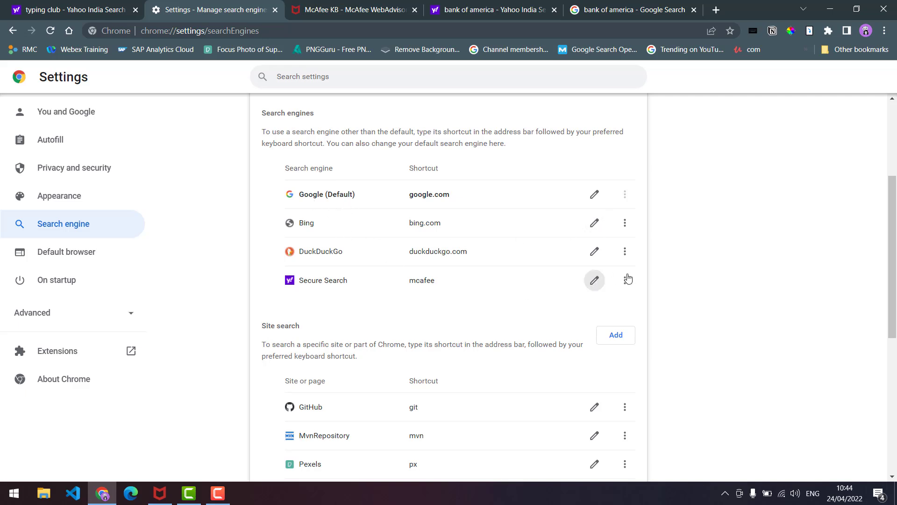
pyautogui.click(625, 280)
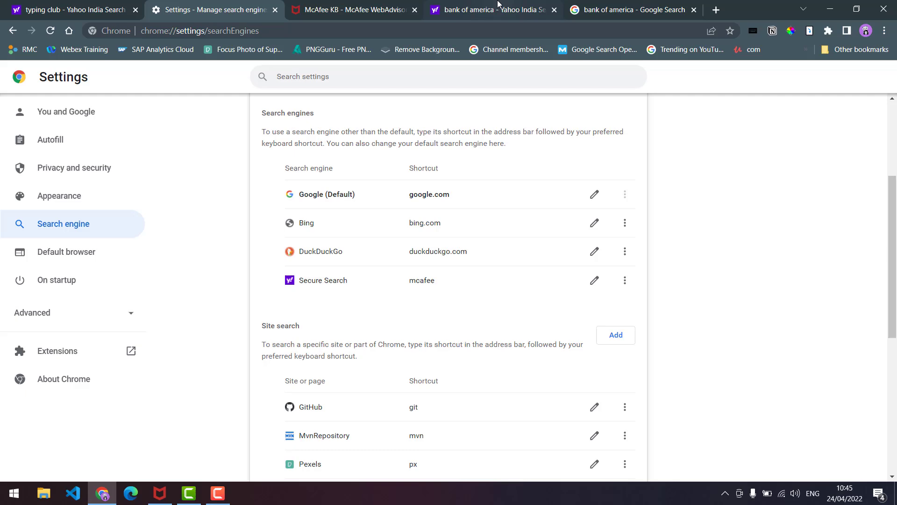
pyautogui.moveTo(536, 4)
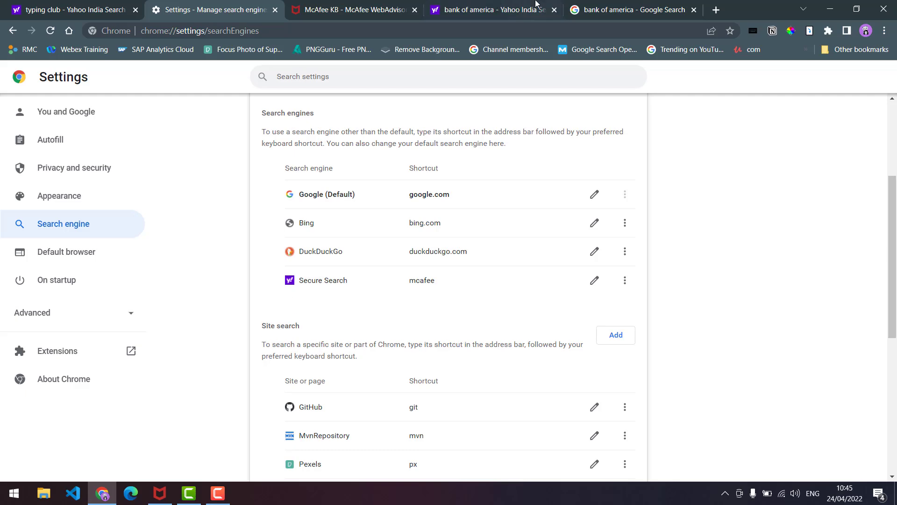
# Compare Yahoo and Google 'bank of america' results, Yahoo links carrying WebAdvisor's 'This link is safe' checkmarks.
pyautogui.click(493, 10)
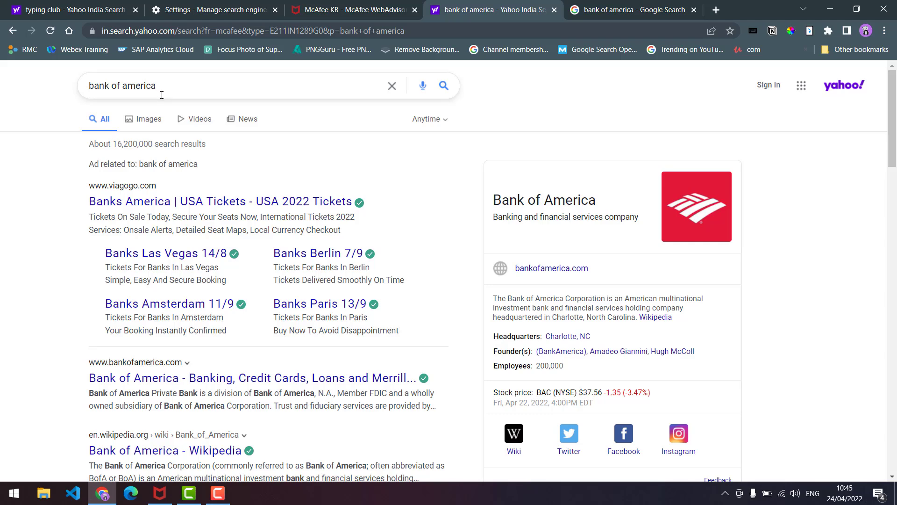
pyautogui.moveTo(372, 124)
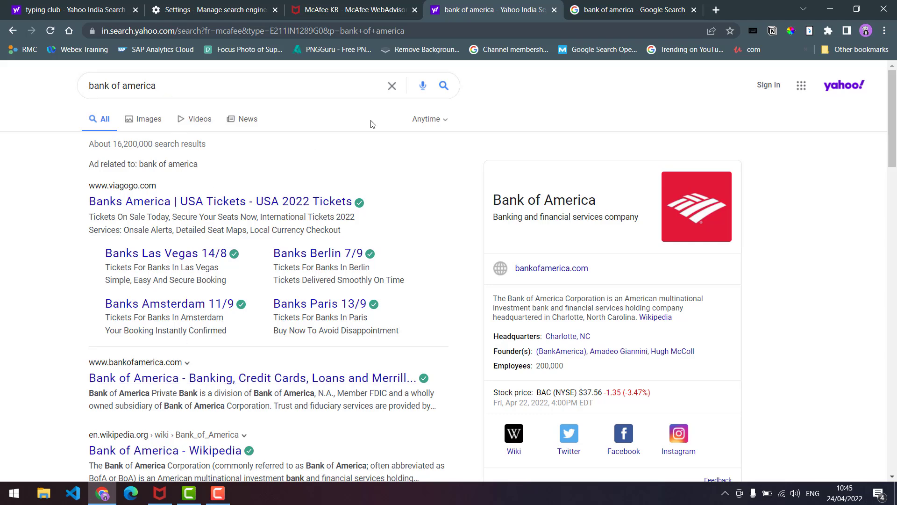
pyautogui.click(633, 9)
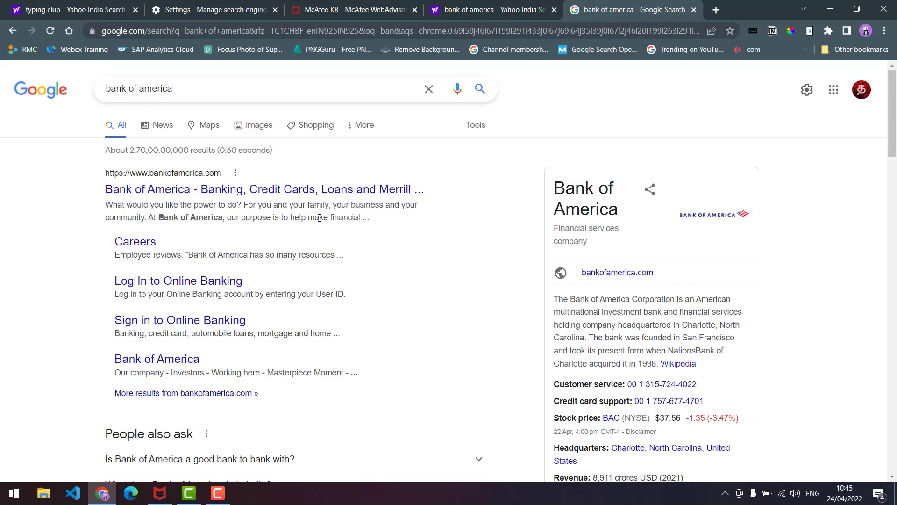
pyautogui.click(489, 10)
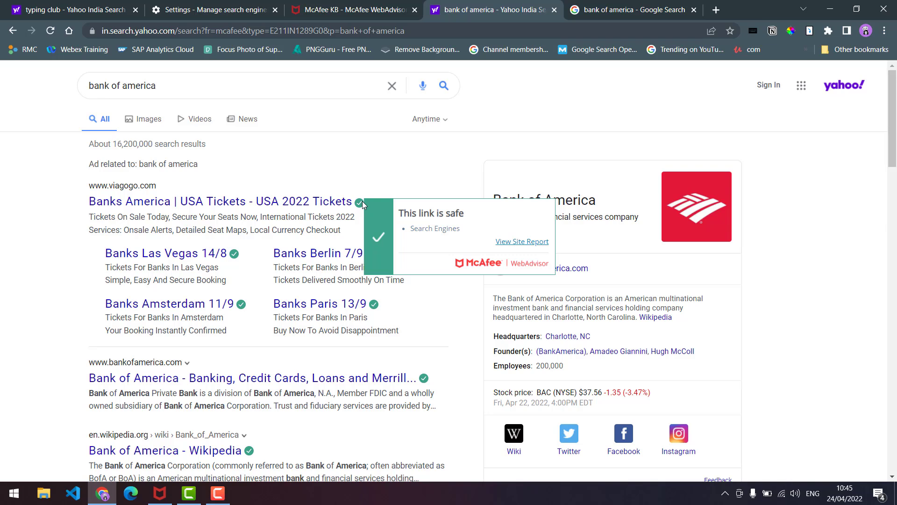
pyautogui.moveTo(111, 195)
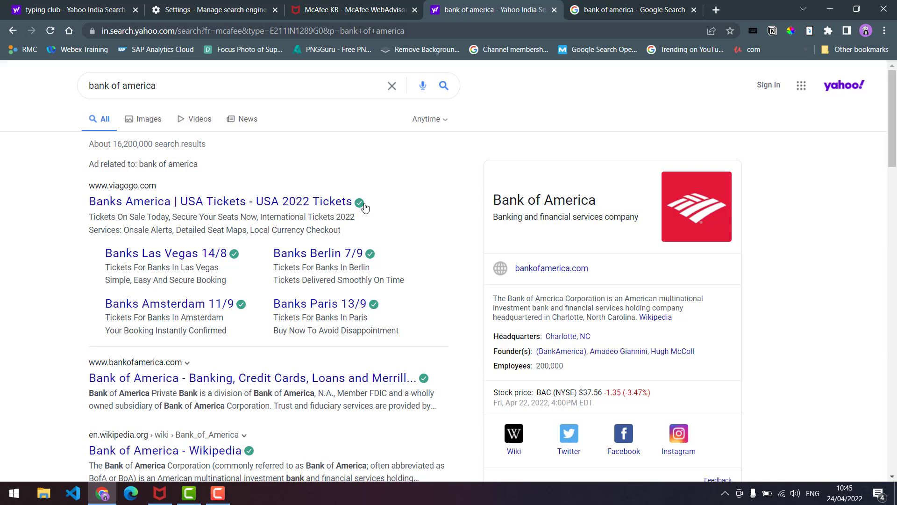
pyautogui.moveTo(402, 166)
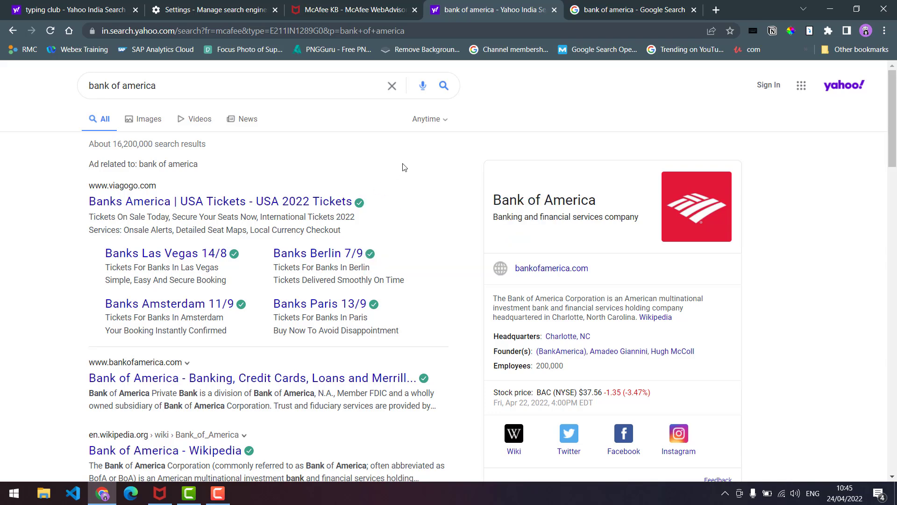
pyautogui.scroll(-3)
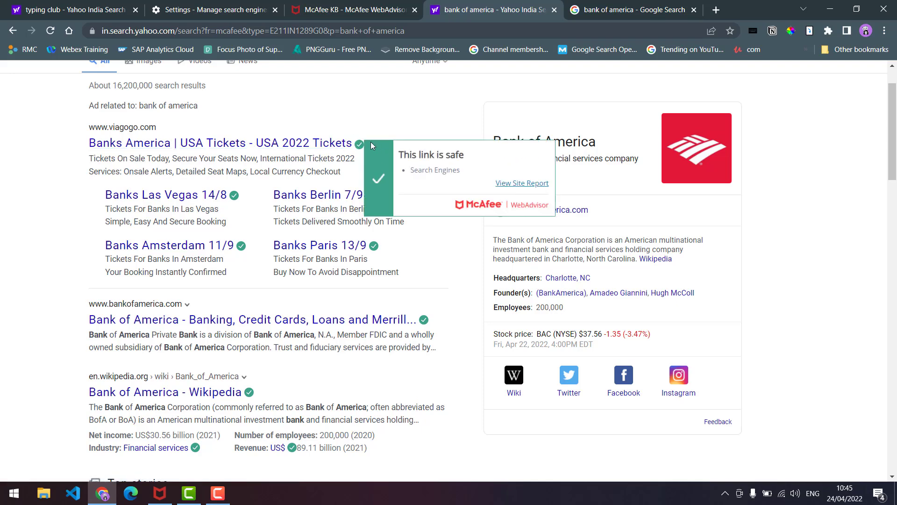
pyautogui.moveTo(332, 143)
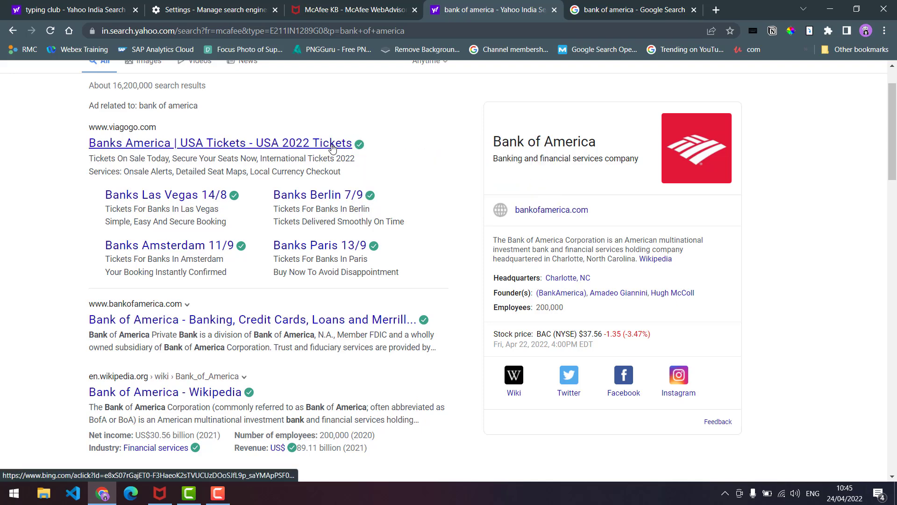
pyautogui.moveTo(398, 154)
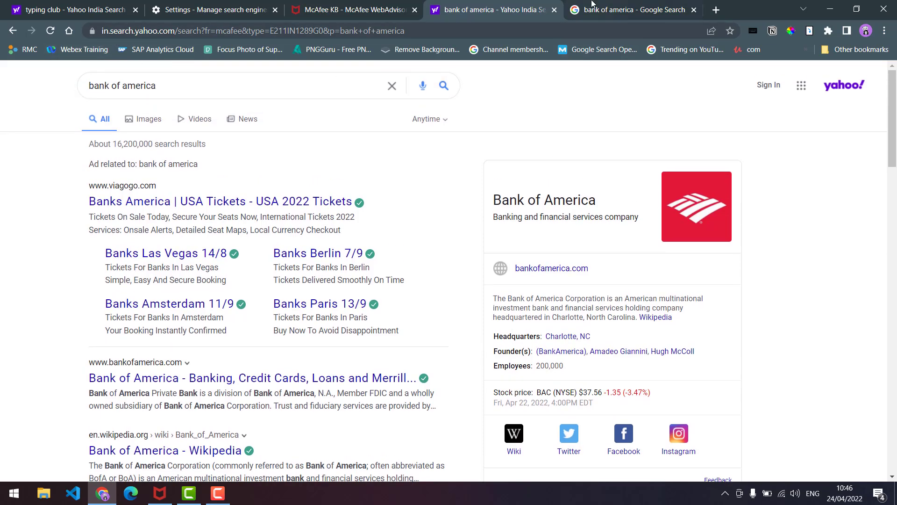
pyautogui.click(629, 9)
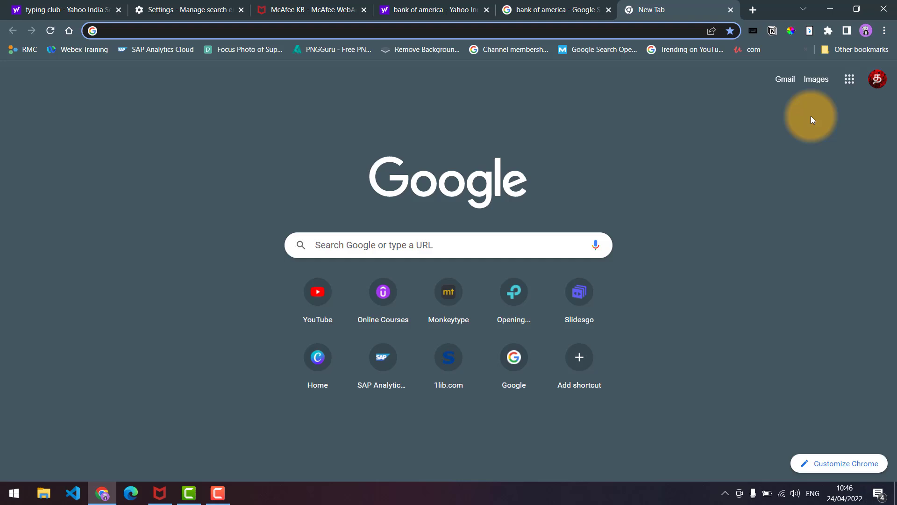
# Reach McAfee WebAdvisor's Web Protection preferences from the Extensions menu.
pyautogui.click(827, 31)
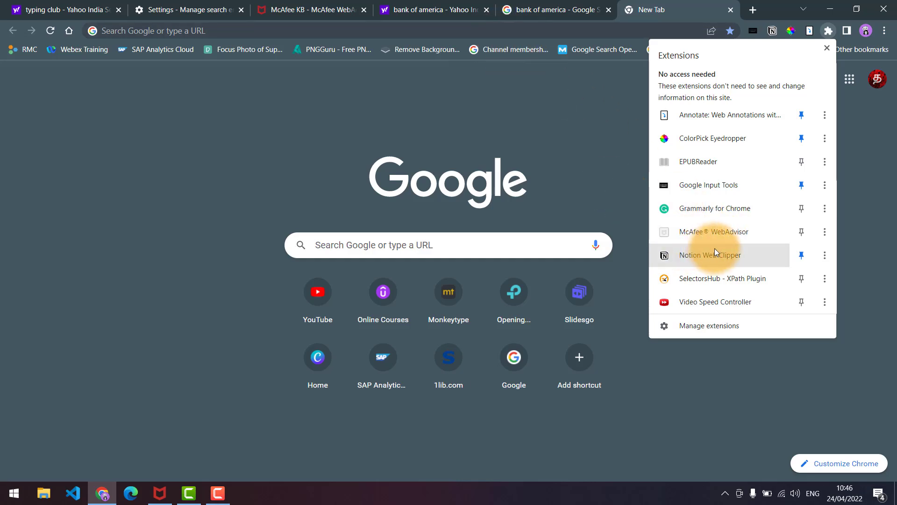
pyautogui.moveTo(693, 230)
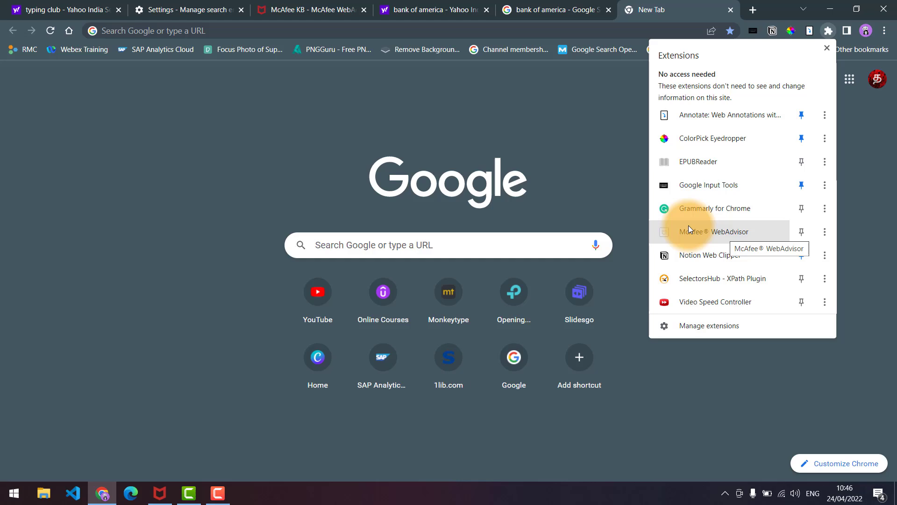
pyautogui.moveTo(710, 236)
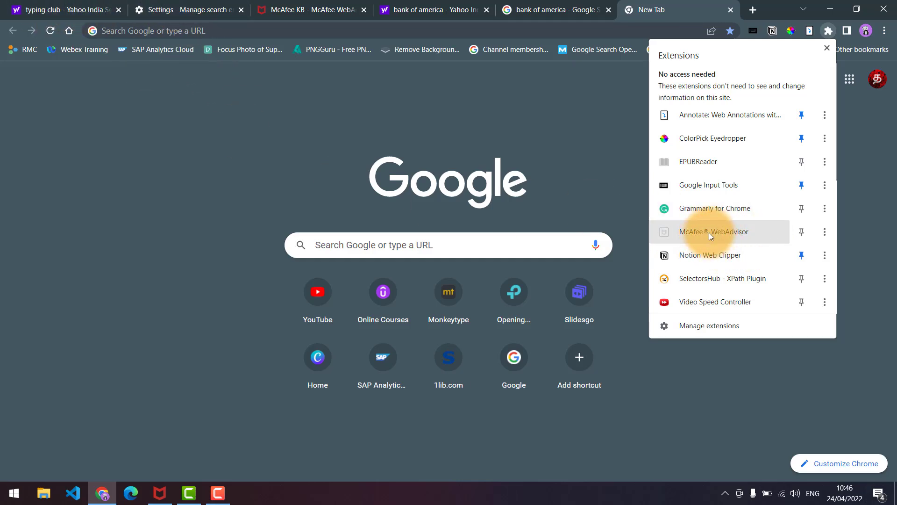
pyautogui.moveTo(738, 237)
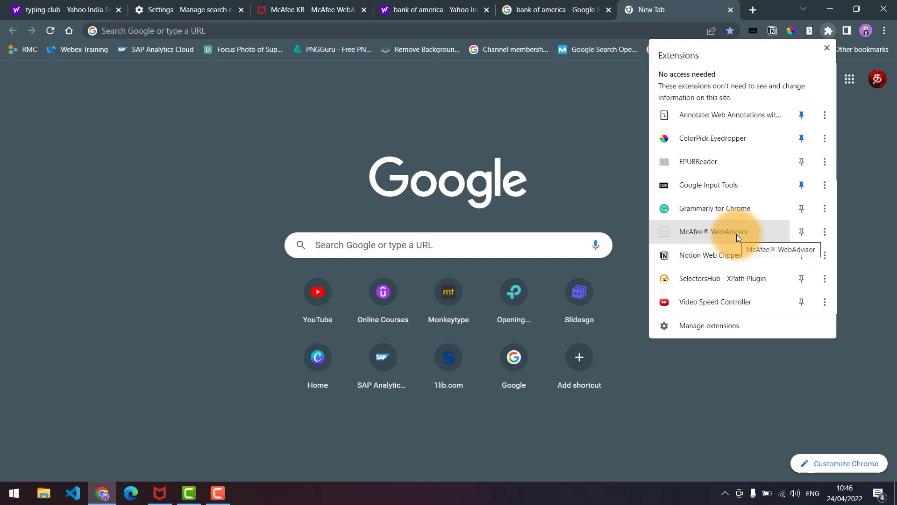
pyautogui.click(714, 232)
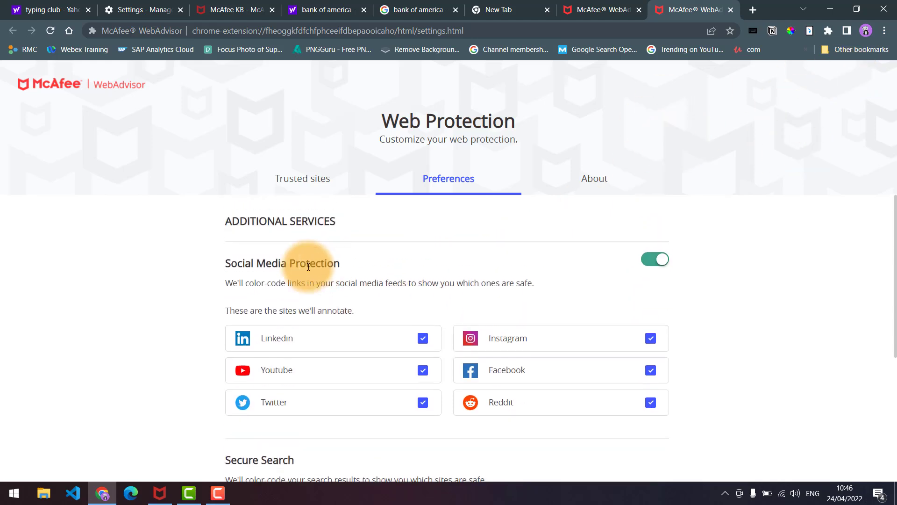
pyautogui.moveTo(709, 425)
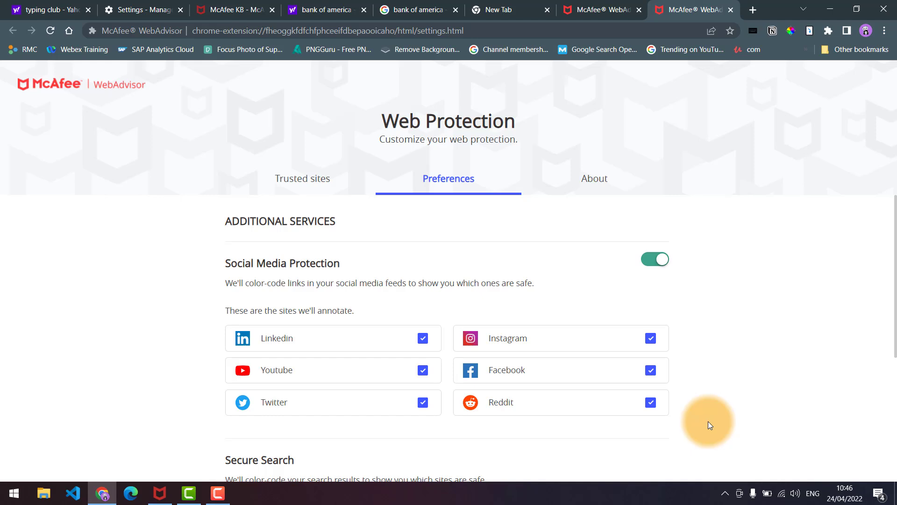
# Select 'Tell me if a search result is safe in any search engine' under Secure Search.
pyautogui.scroll(-3)
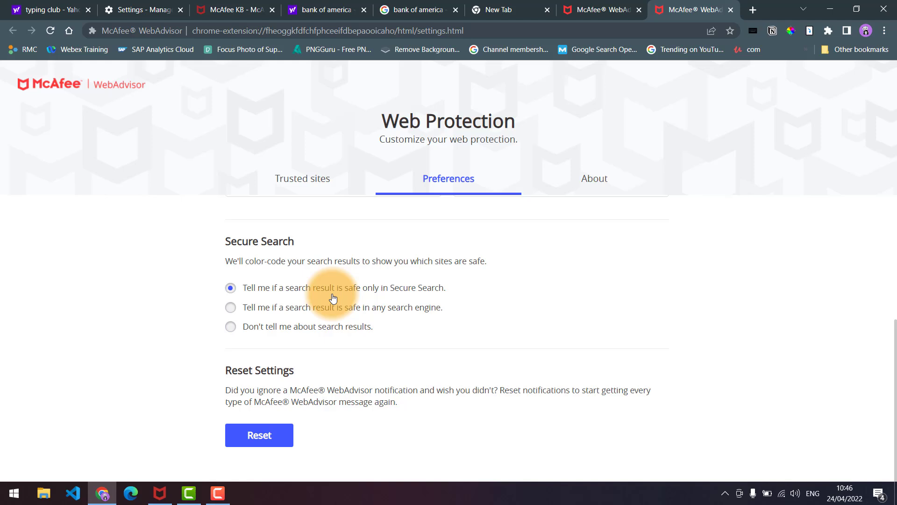
pyautogui.moveTo(318, 292)
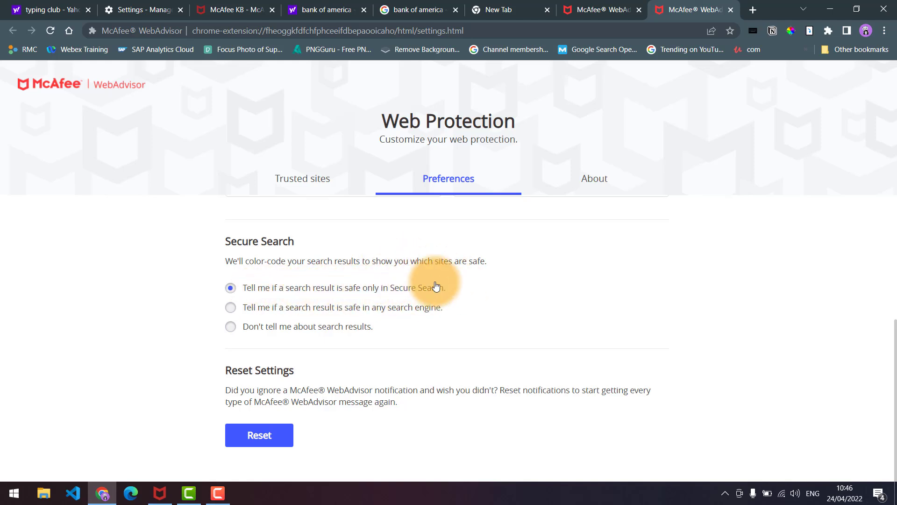
pyautogui.click(230, 308)
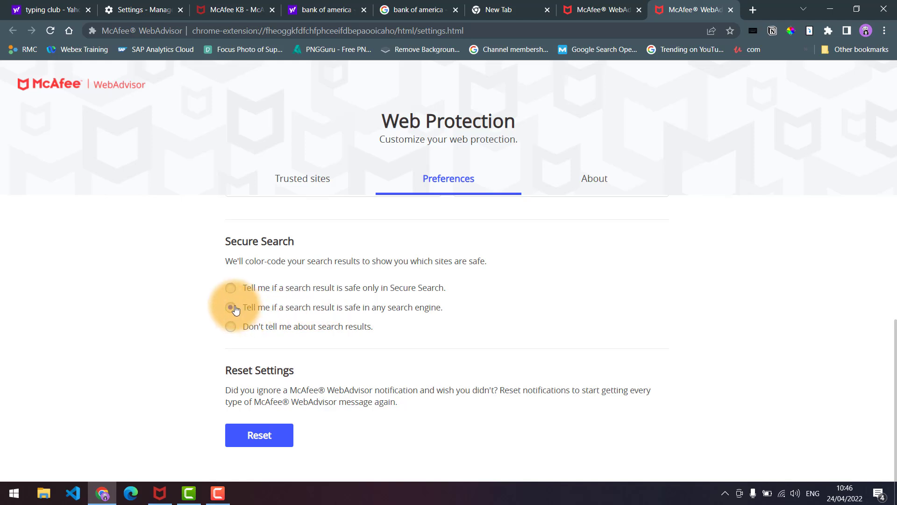
pyautogui.click(230, 308)
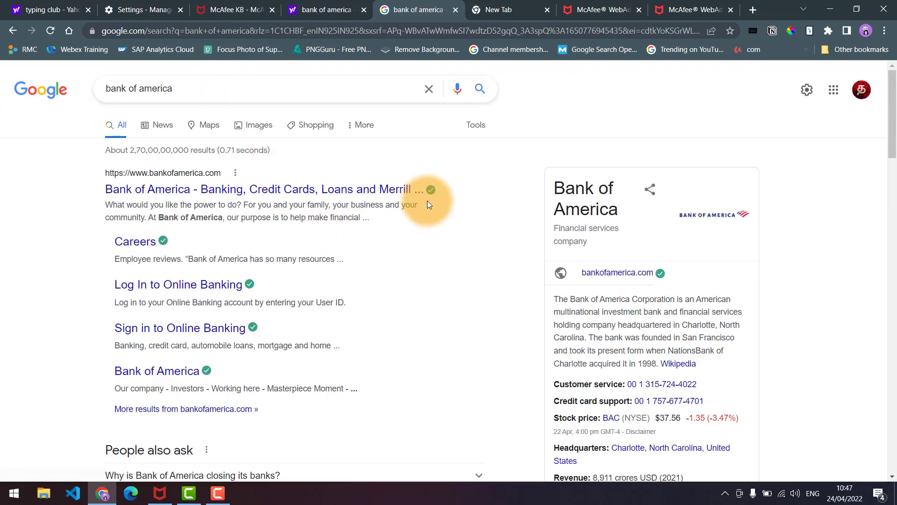
pyautogui.moveTo(233, 356)
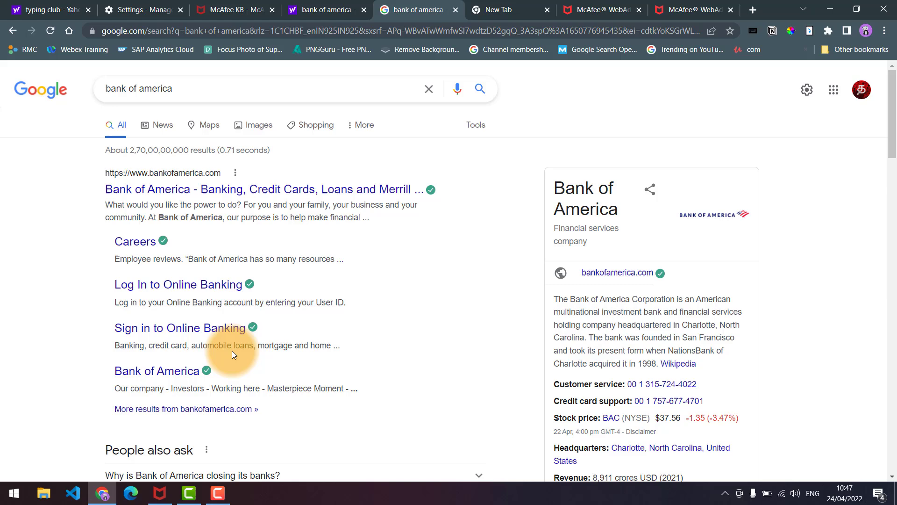
pyautogui.moveTo(361, 178)
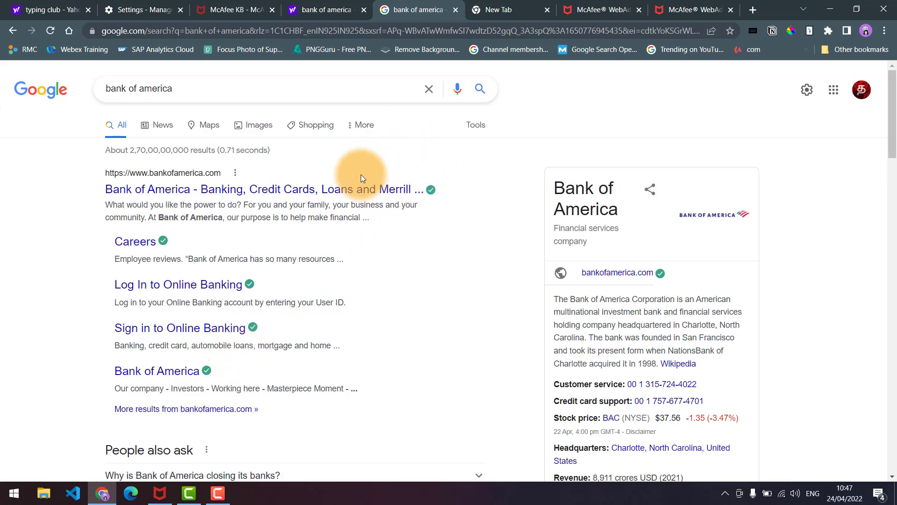
# Delete Secure Search from Chrome's search engines and confirm, leaving Google default with Bing and DuckDuckGo.
pyautogui.click(141, 9)
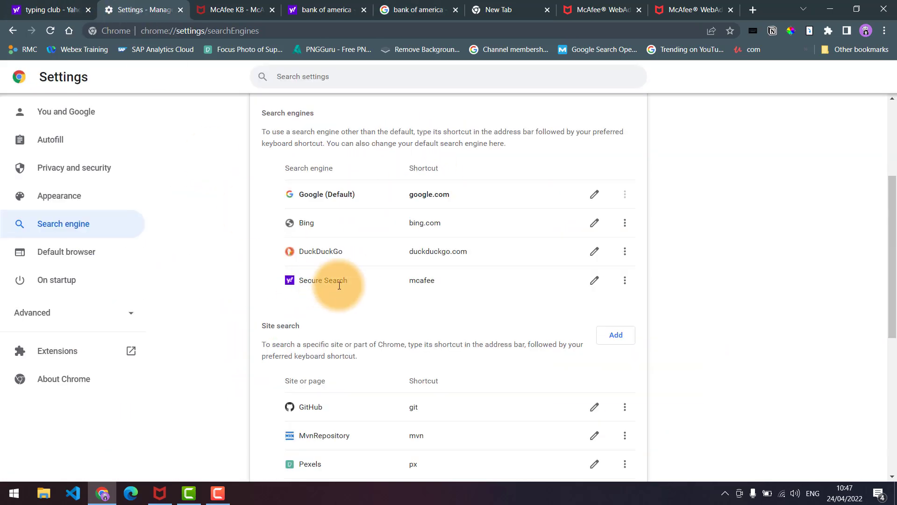
pyautogui.moveTo(396, 211)
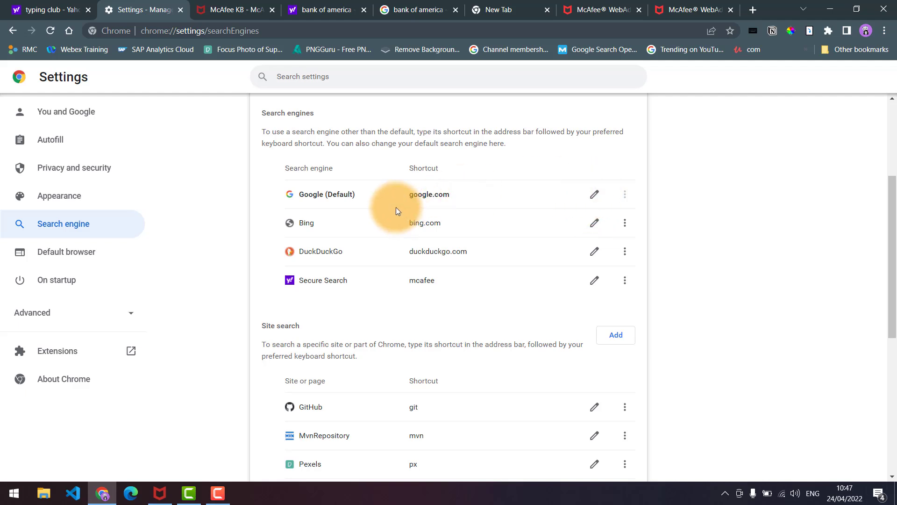
pyautogui.moveTo(344, 228)
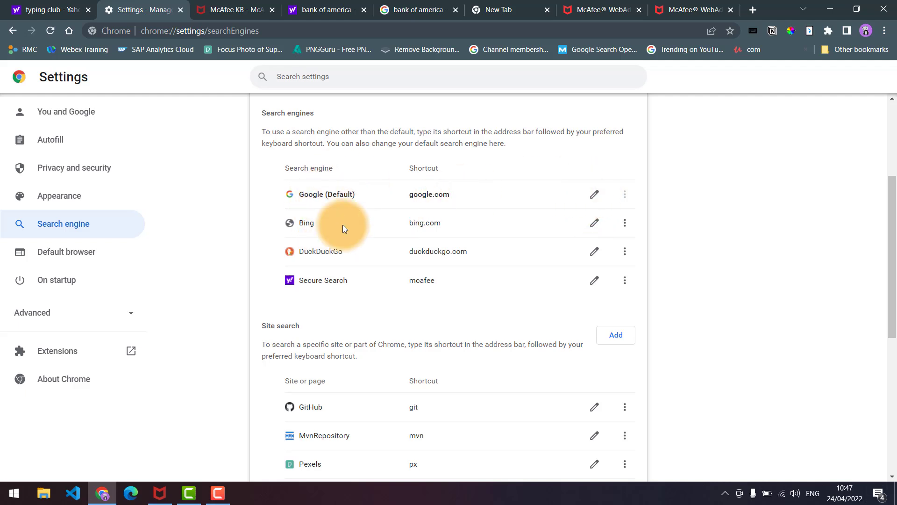
pyautogui.moveTo(348, 205)
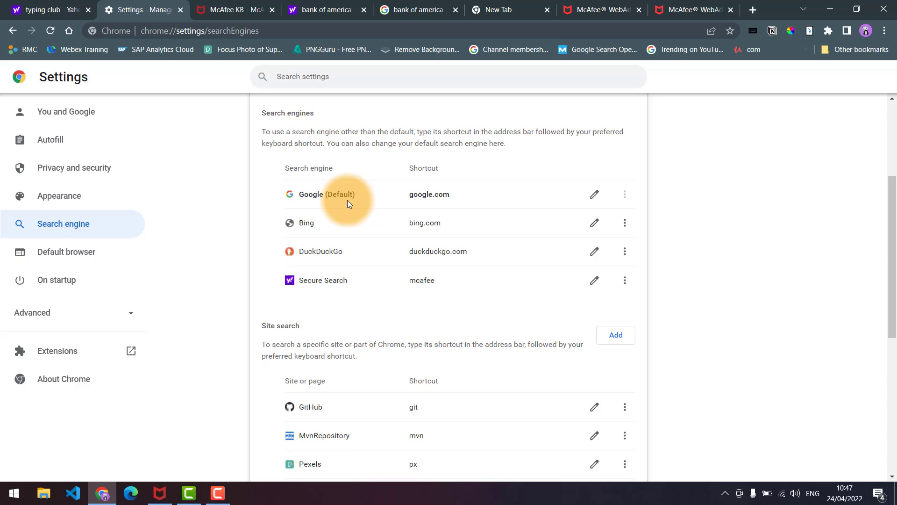
pyautogui.click(624, 279)
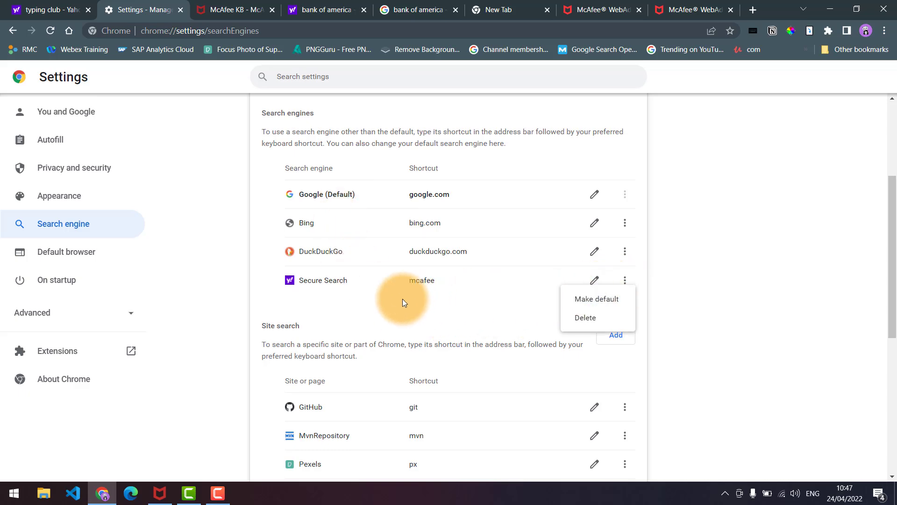
pyautogui.click(585, 317)
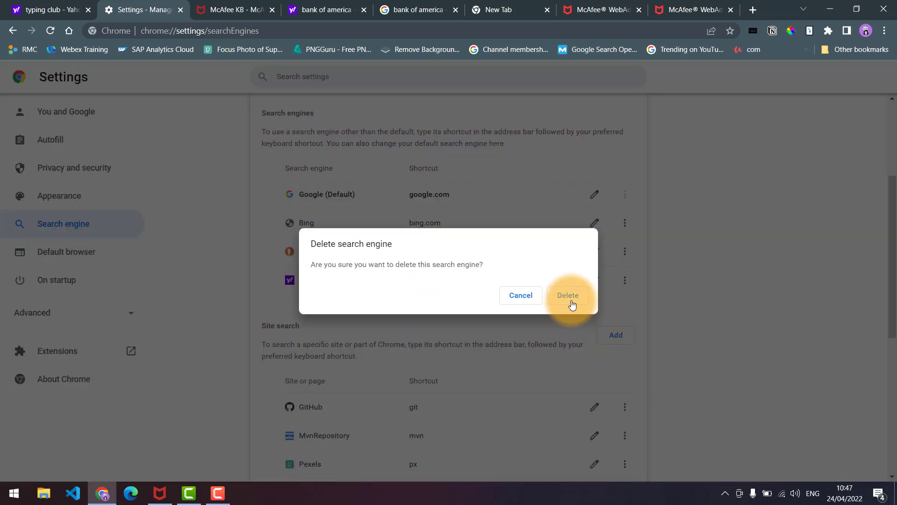
pyautogui.click(568, 294)
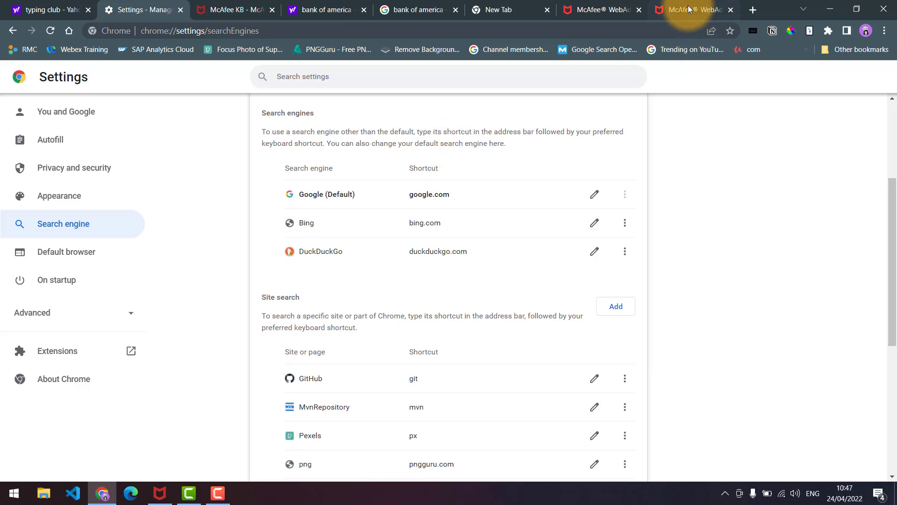
pyautogui.click(692, 10)
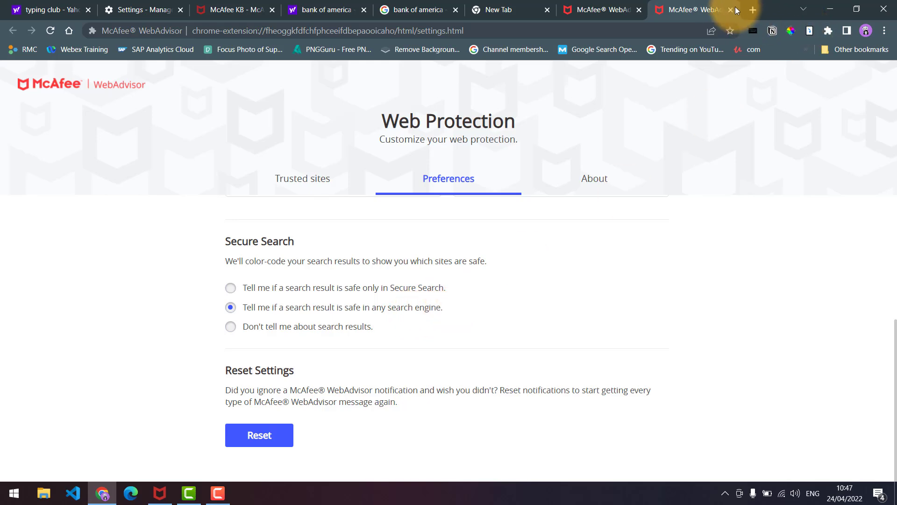
# Close the WebAdvisor settings tab, leaving the Google new tab page.
pyautogui.click(731, 9)
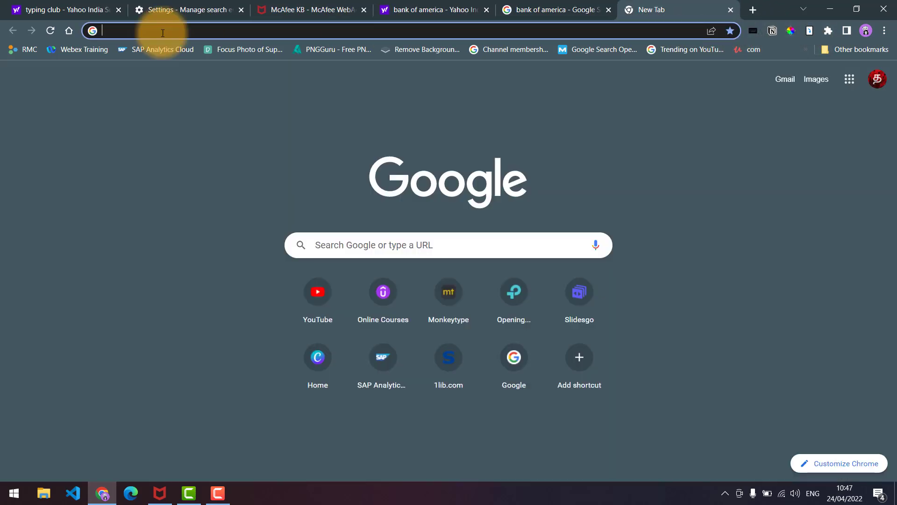